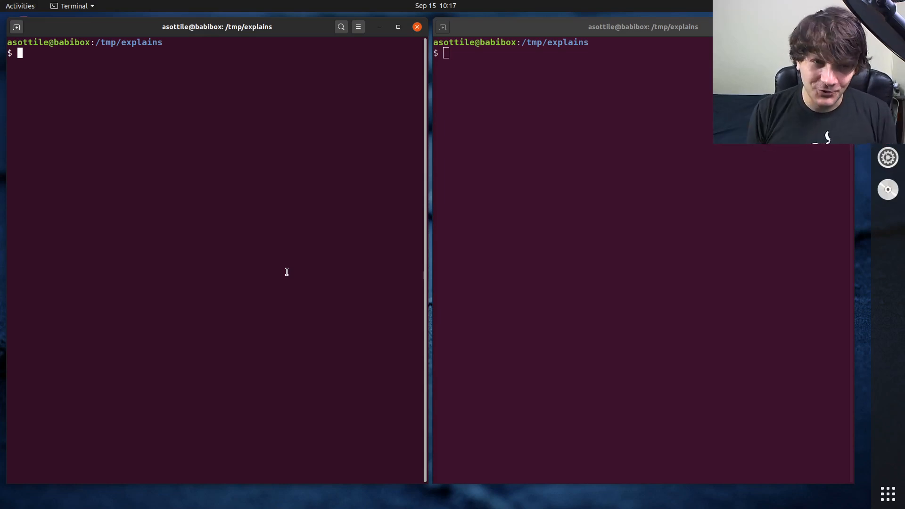
# Step: Create the Git repository 'repo' with git init and move the shell inside it
pyautogui.write('git init repo')
pyautogui.write('cd !$')
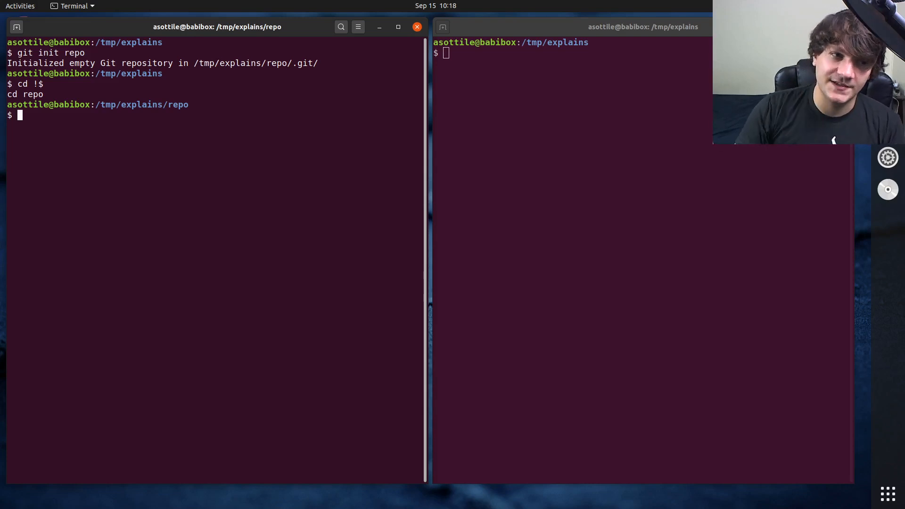
pyautogui.write('git commit --allow-empty')
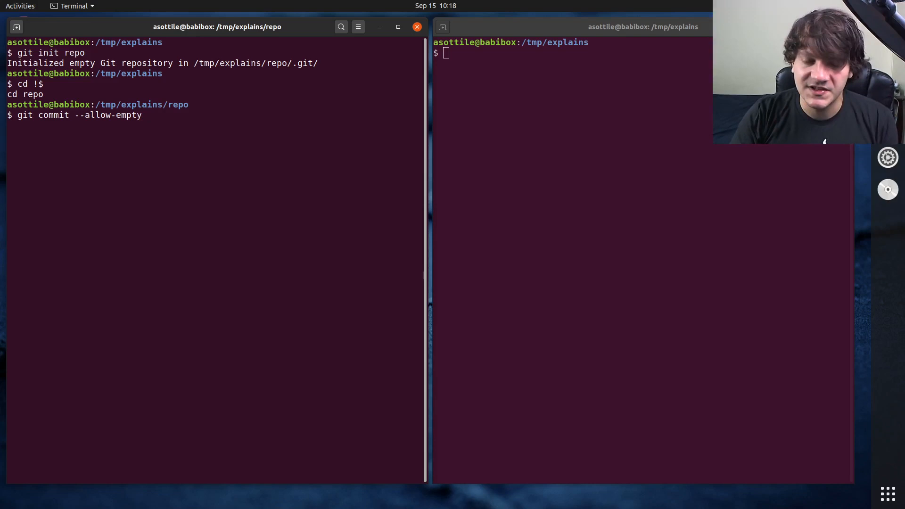
# Step: Make an empty root commit with message 'some commit message' and inspect it with git show
pyautogui.write("-m 'some commit message")
pyautogui.write('git show')
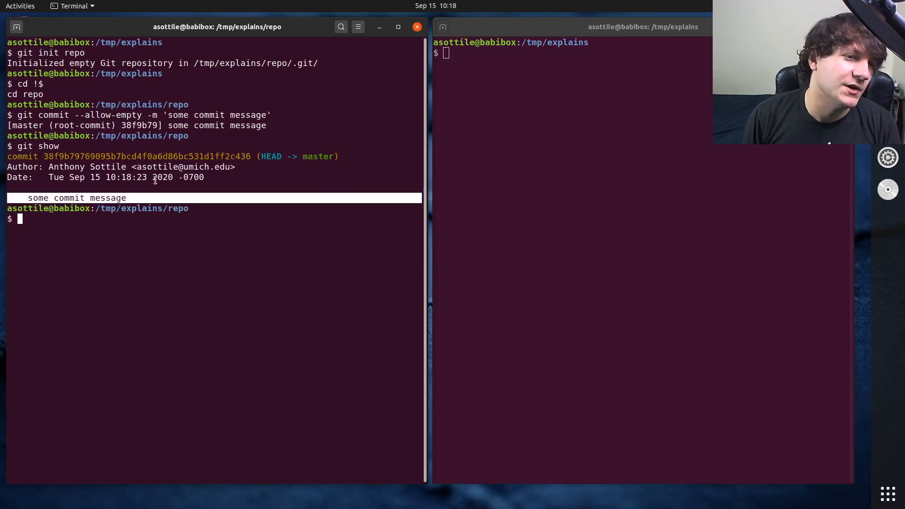
pyautogui.doubleClick(153, 115)
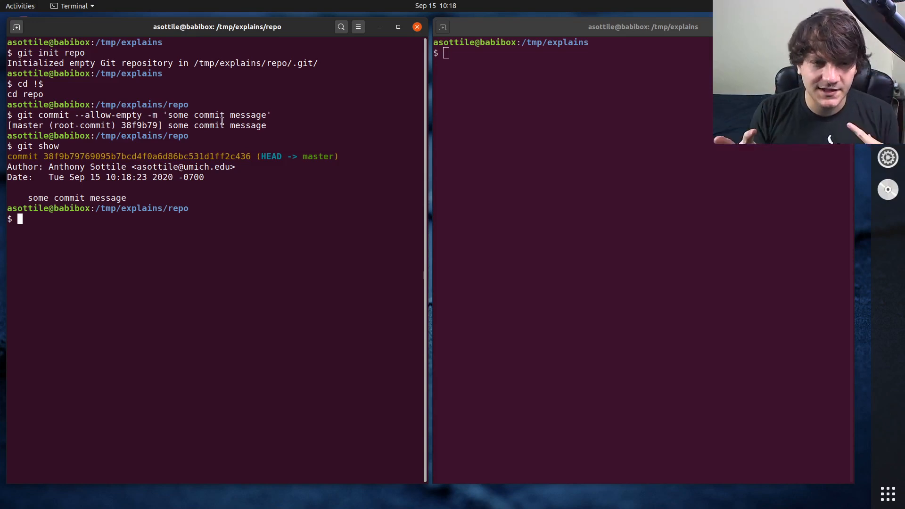
pyautogui.write('g')
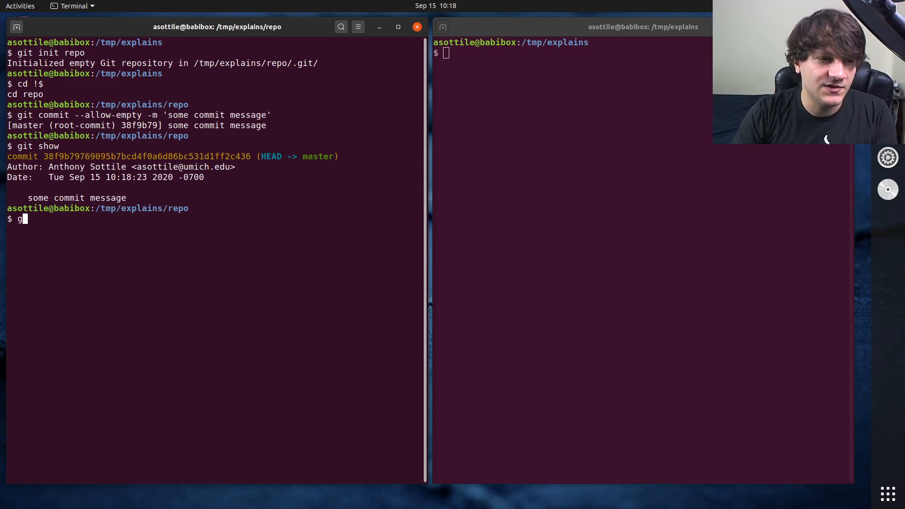
# Step: Commit via the editor with subject 'your commit message here' and body 'more information here'
pyautogui.write('it commit --allow-empt')
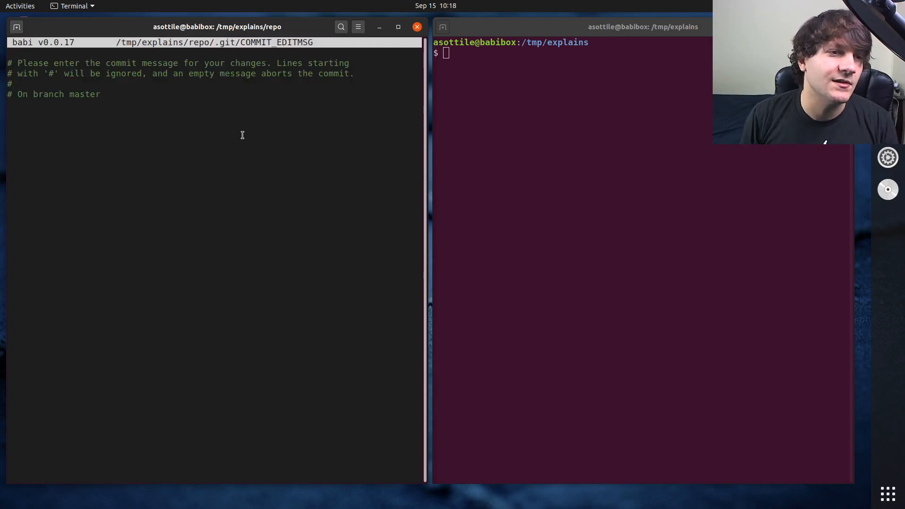
pyautogui.moveTo(94, 76)
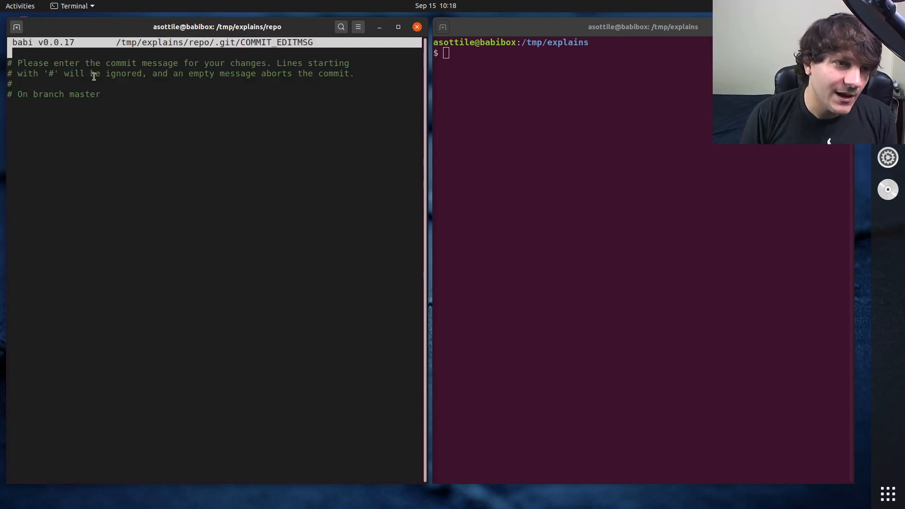
pyautogui.write('your commit message here')
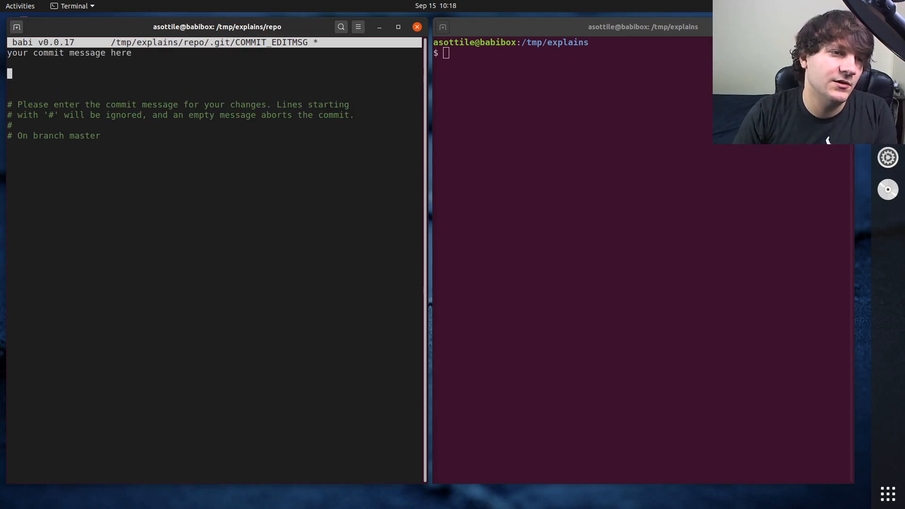
pyautogui.write('more information here')
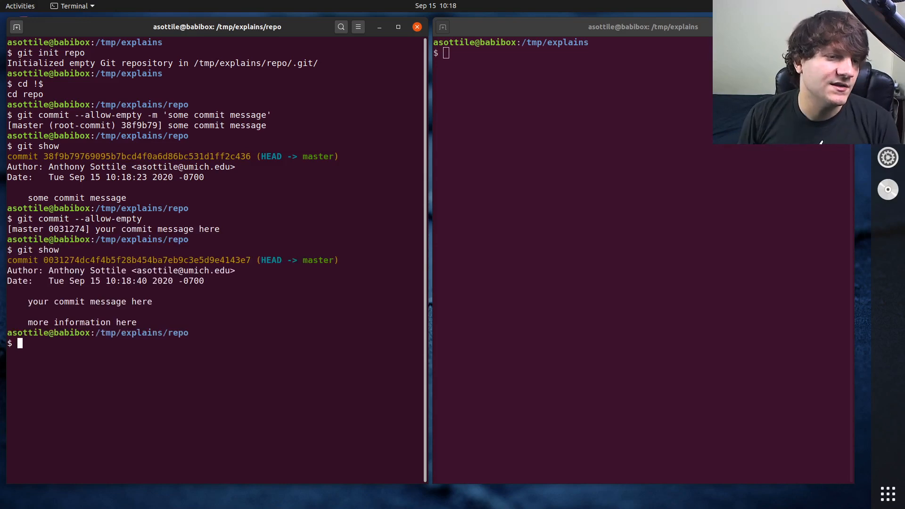
# Step: Display the new commit showing its subject and separate body paragraph
pyautogui.doubleClick(82, 322)
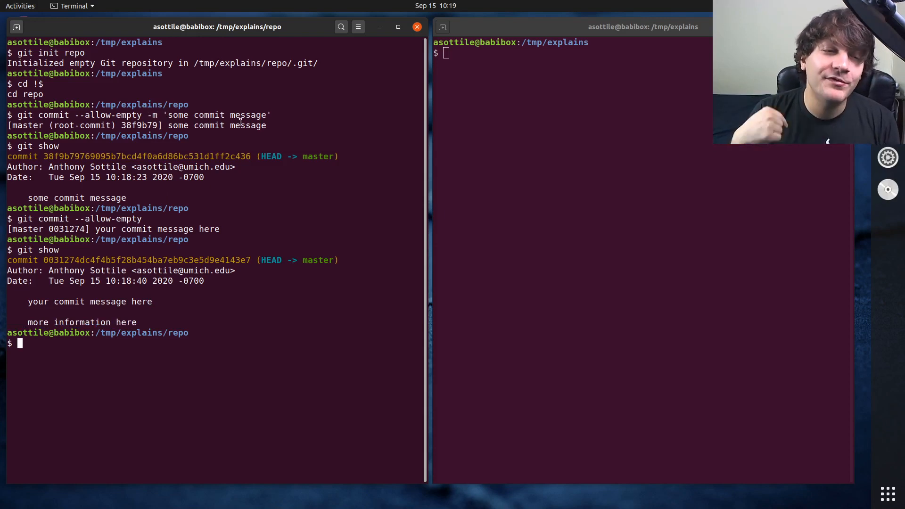
# Step: Commit with two -m flags giving 'first line here' and 'body message here', then show it
pyautogui.write("git commit --allow-empty -m 'inti")
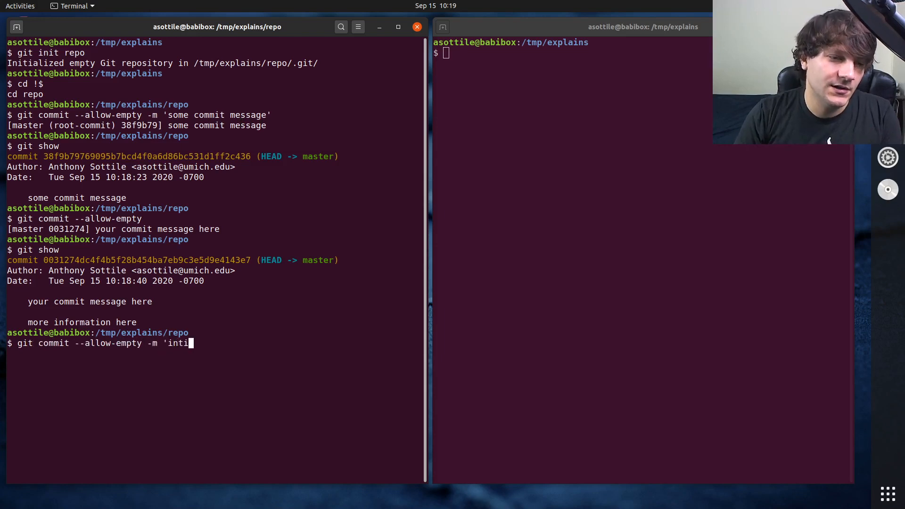
pyautogui.write('first line her')
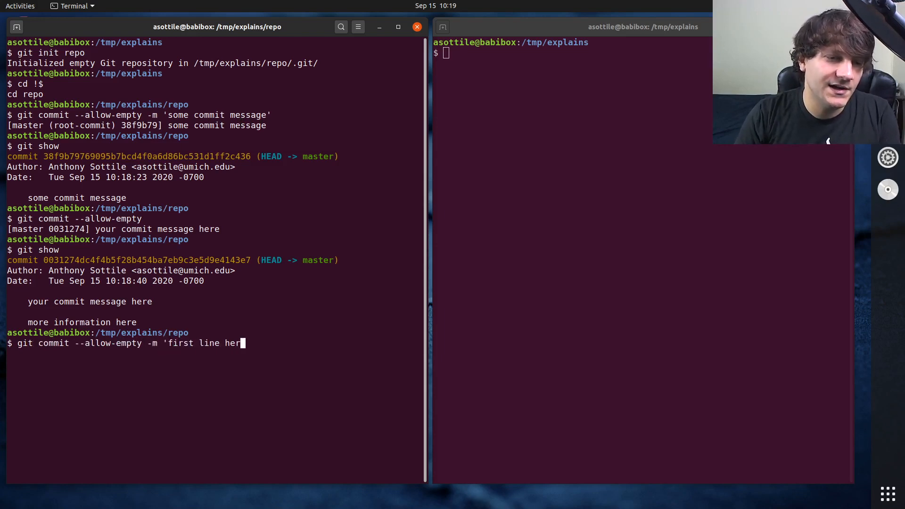
pyautogui.write("e' -m")
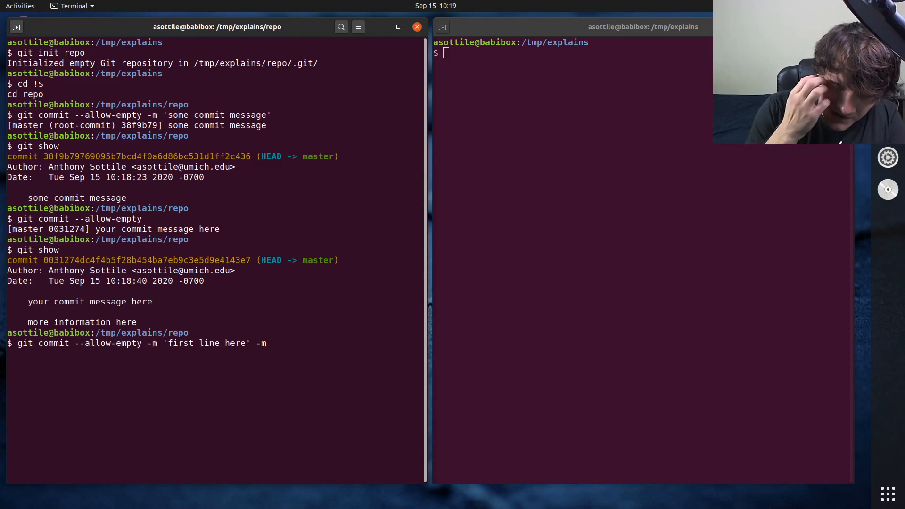
pyautogui.write("'body mes")
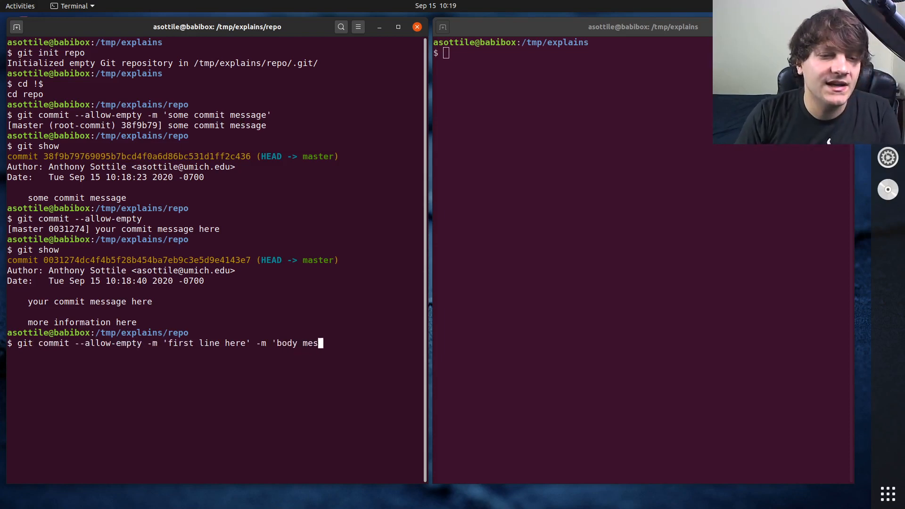
pyautogui.write("sage here'")
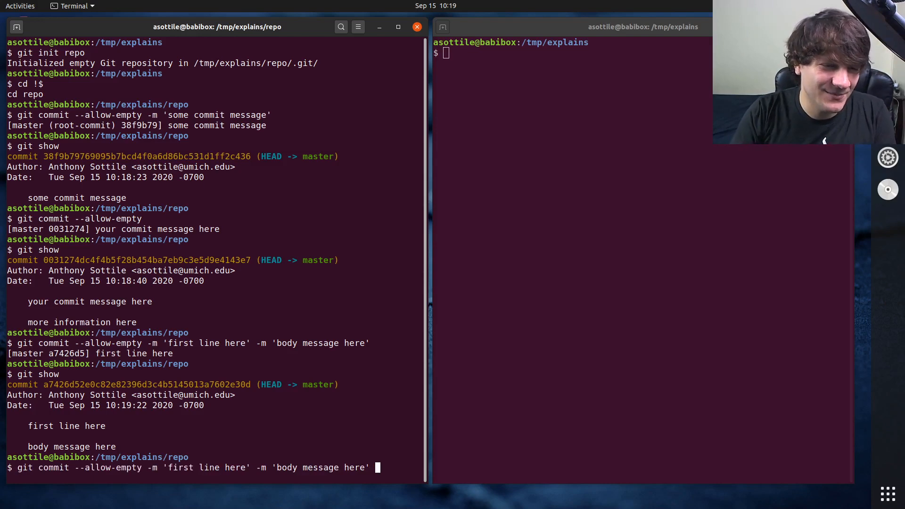
# Step: Add a third -m 'hello world' paragraph, commit, and show the three-paragraph message
pyautogui.write("-m 'hello world'")
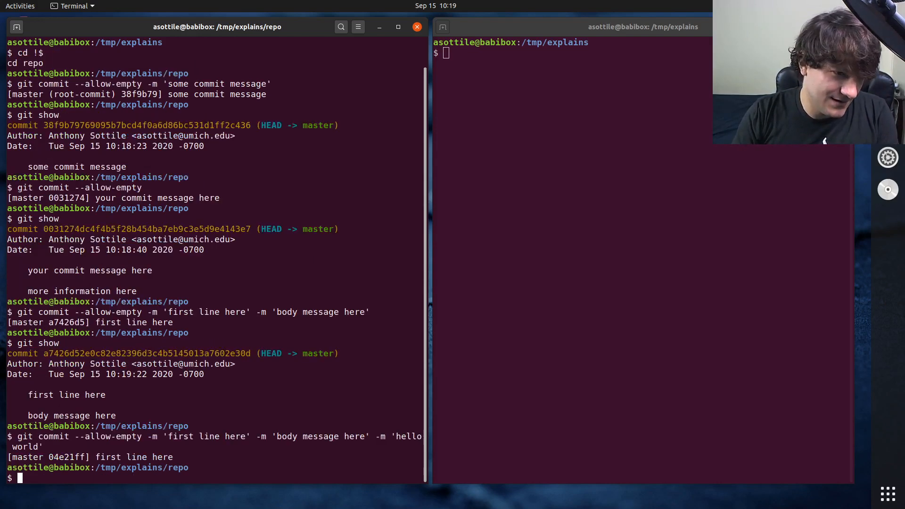
pyautogui.press('Return')
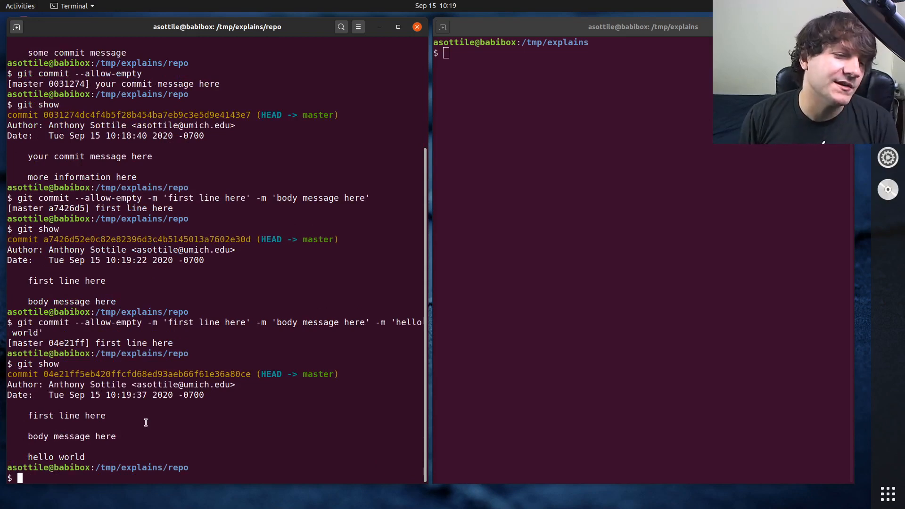